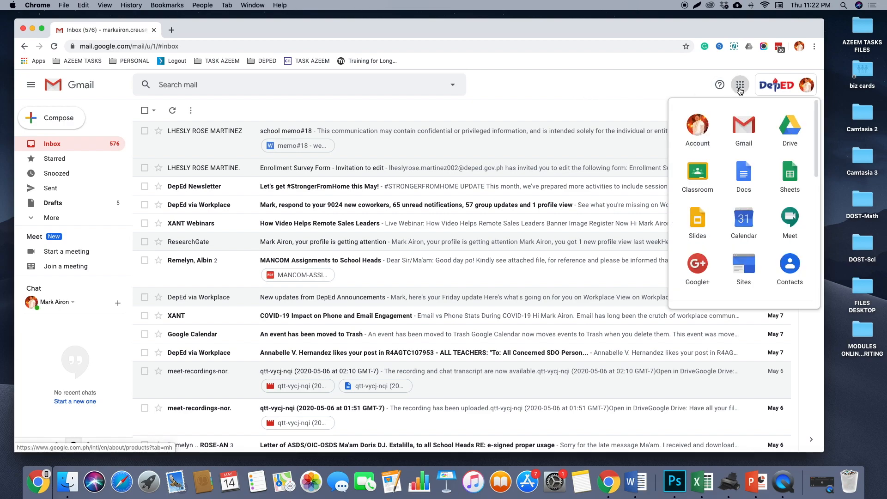
Launch Google Meet from the Google apps grid in Gmail.
left_click(789, 222)
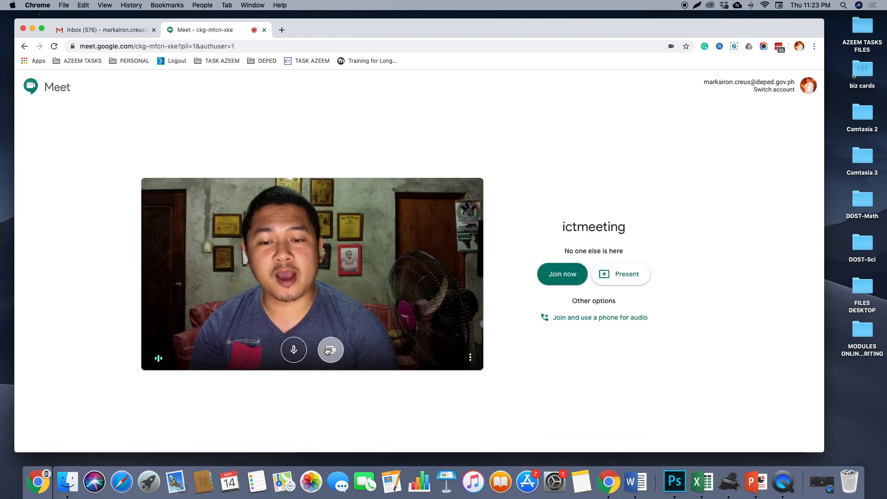
Join the ictmeeting call now as its first participant.
left_click(561, 274)
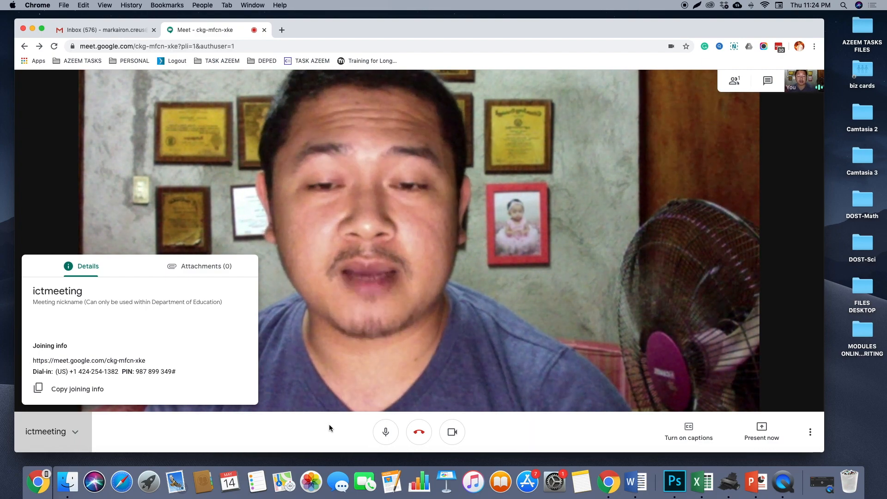
Copy the ictmeeting joining link and dial-in info from the Details panel.
left_click(734, 80)
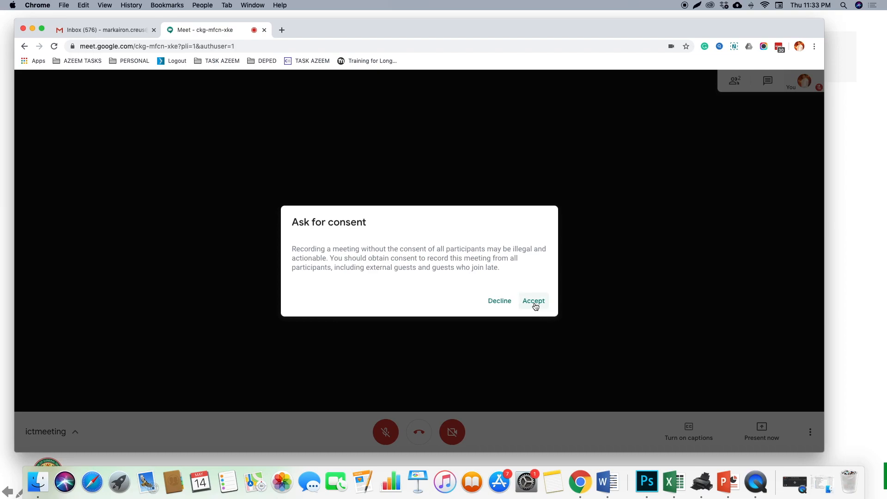
Accept the recording consent so the ictmeeting call starts recording.
left_click(533, 301)
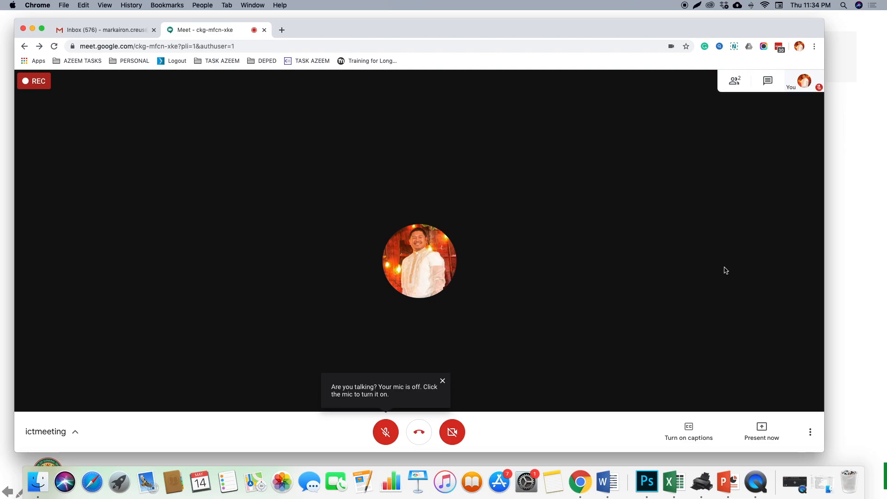